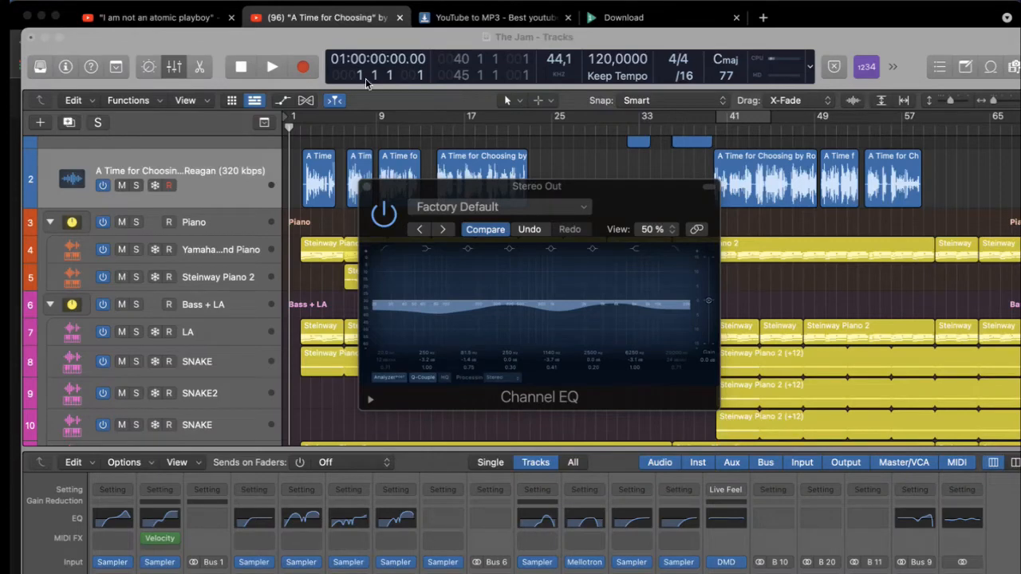
- Start playback so the speech track runs through the Stereo Out Channel EQ analyzer
left_click(271, 67)
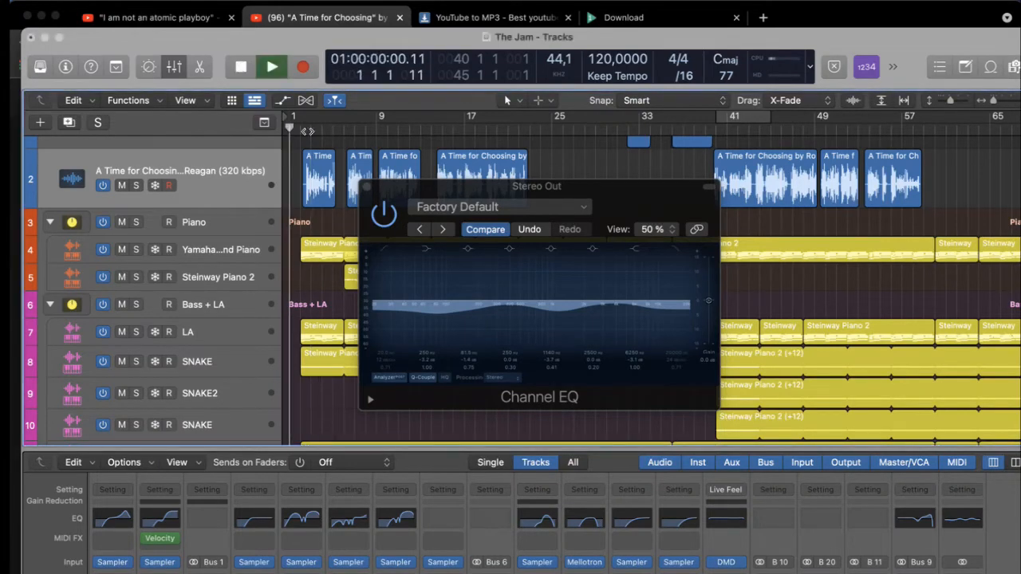
left_click(271, 67)
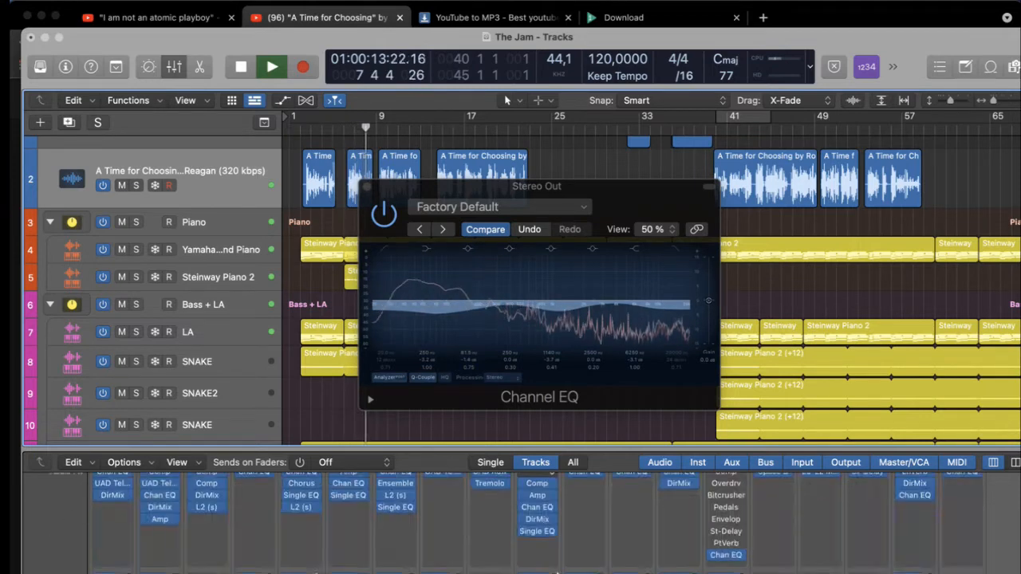
left_click(271, 67)
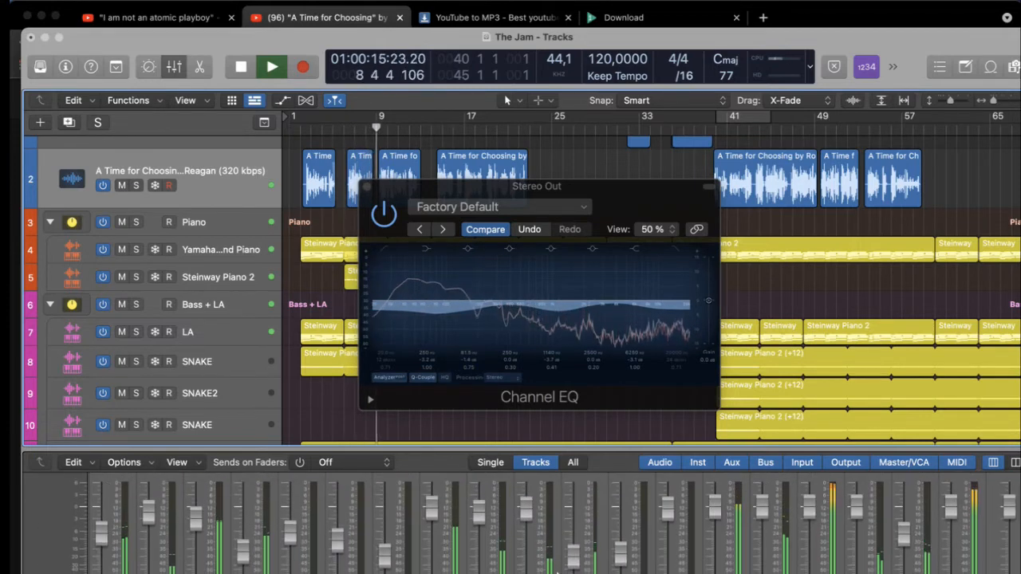